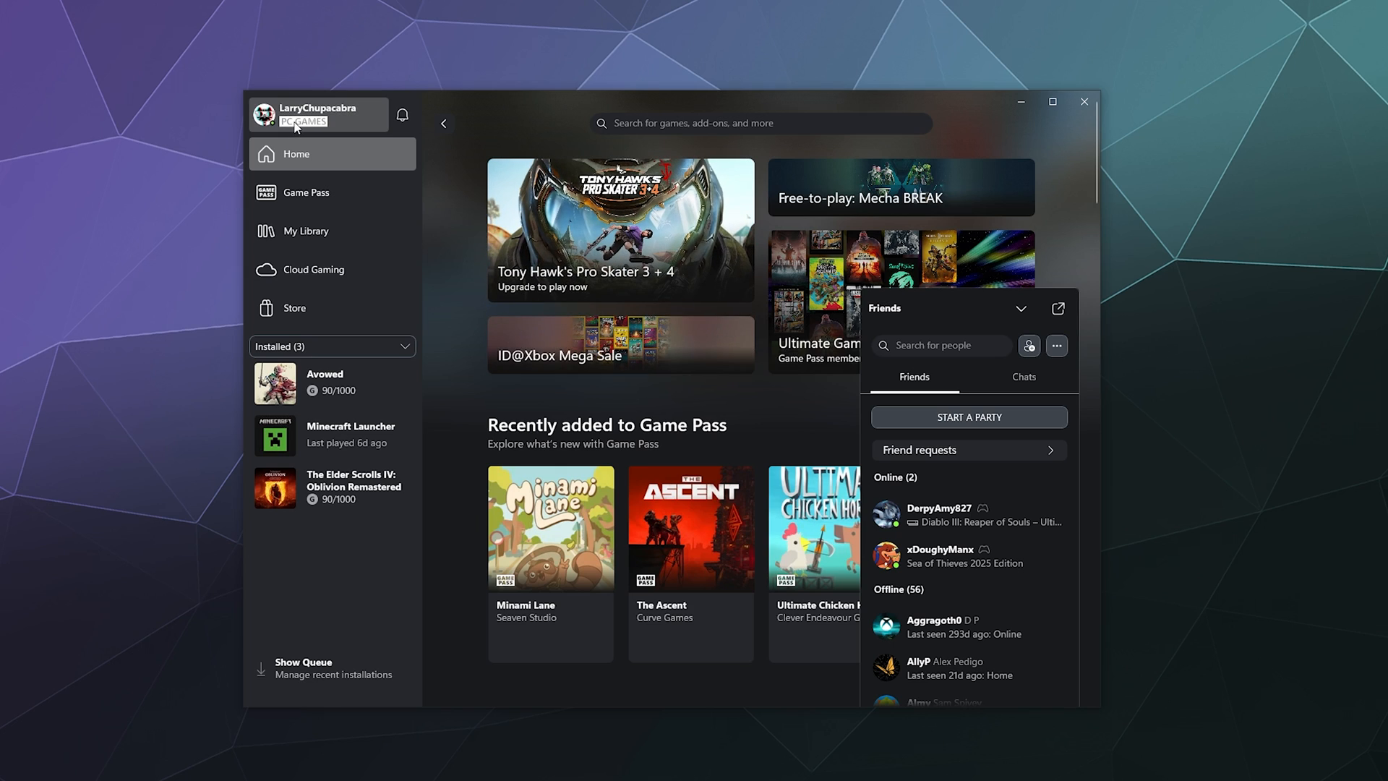
Set the profile status to Appear offline from the profile menu.
left_click(316, 113)
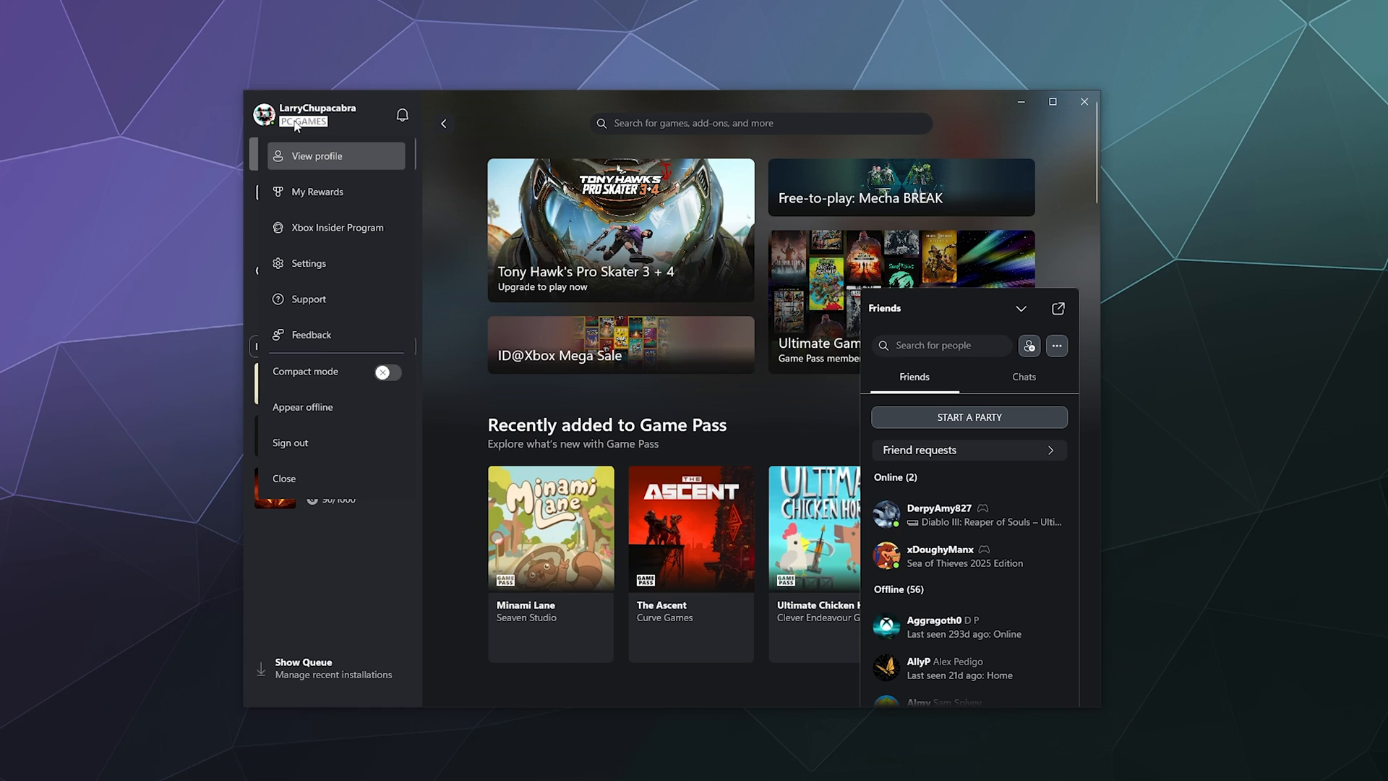
mouse_move(301, 406)
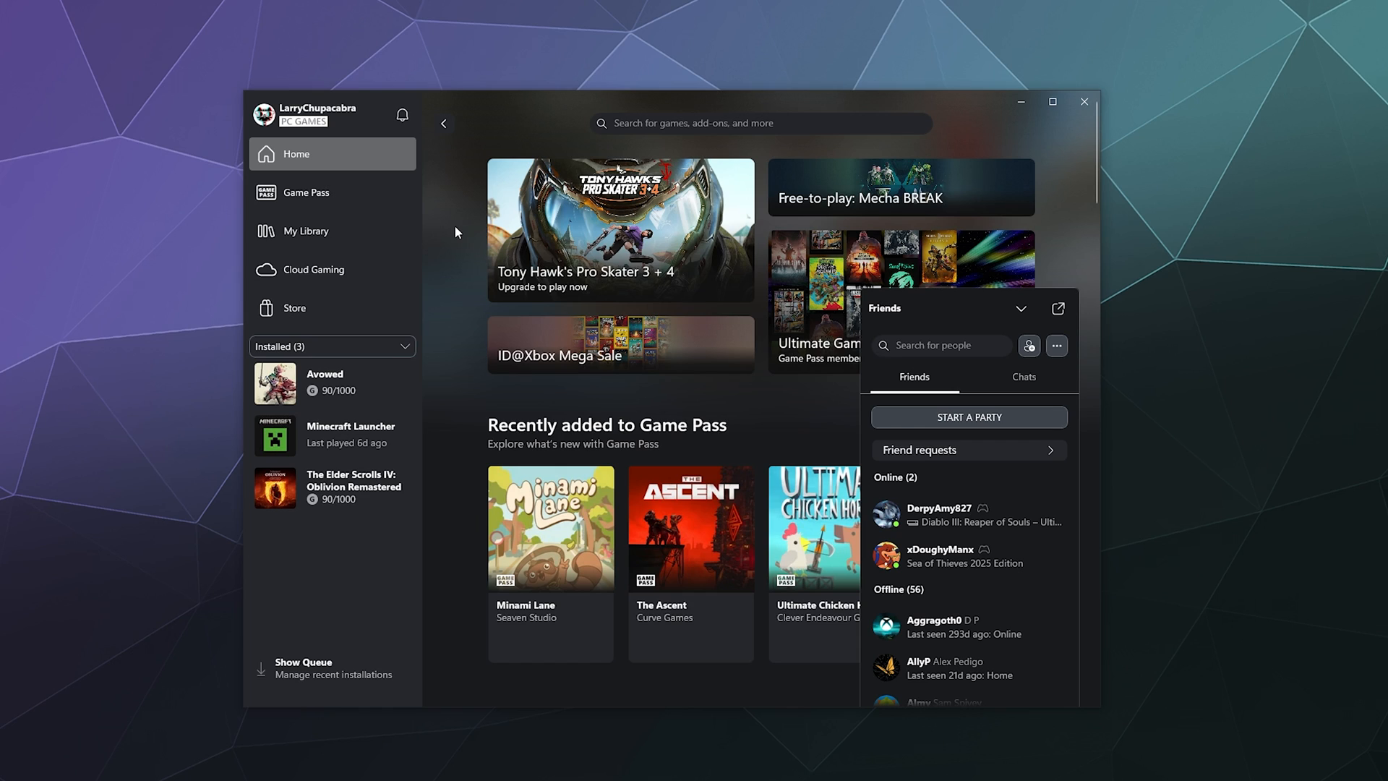
mouse_move(383, 180)
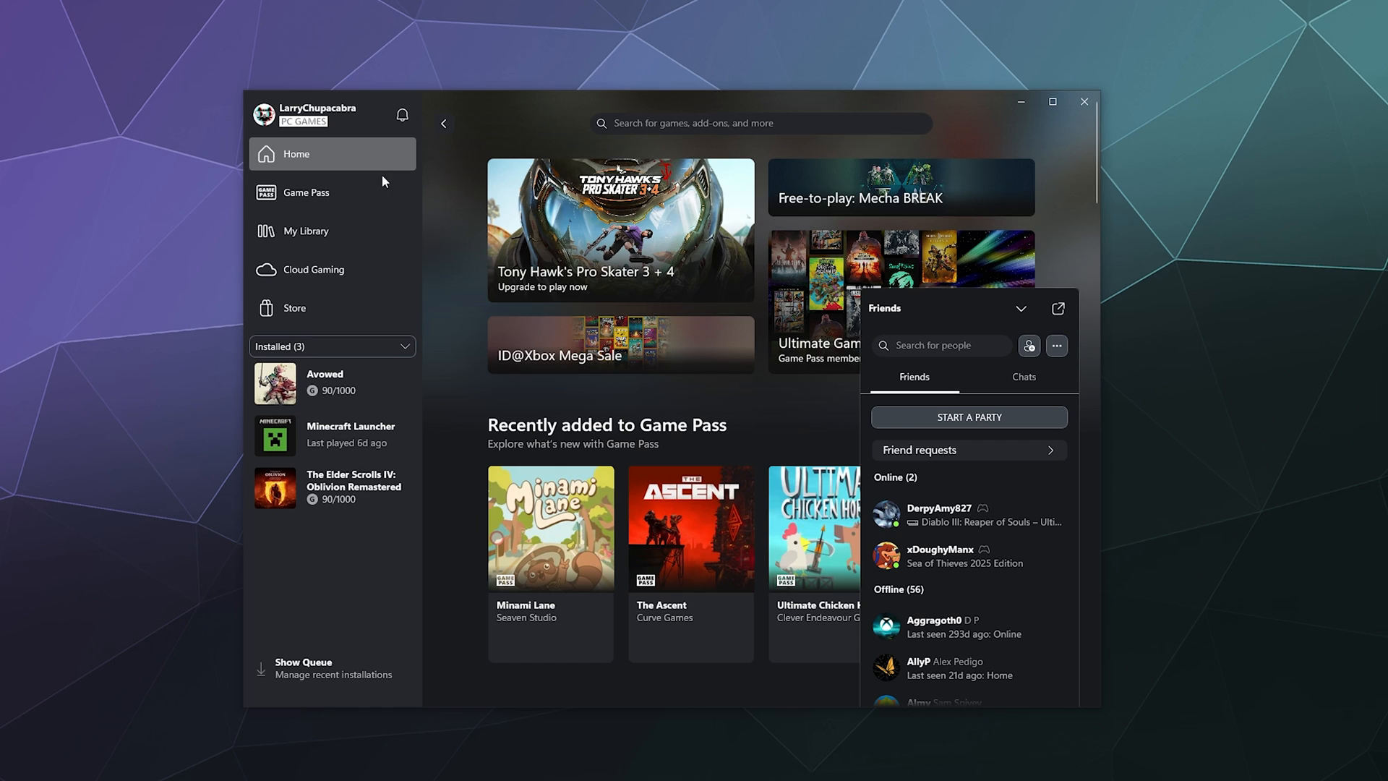
Set the profile status back to Appear online from the profile menu.
left_click(263, 112)
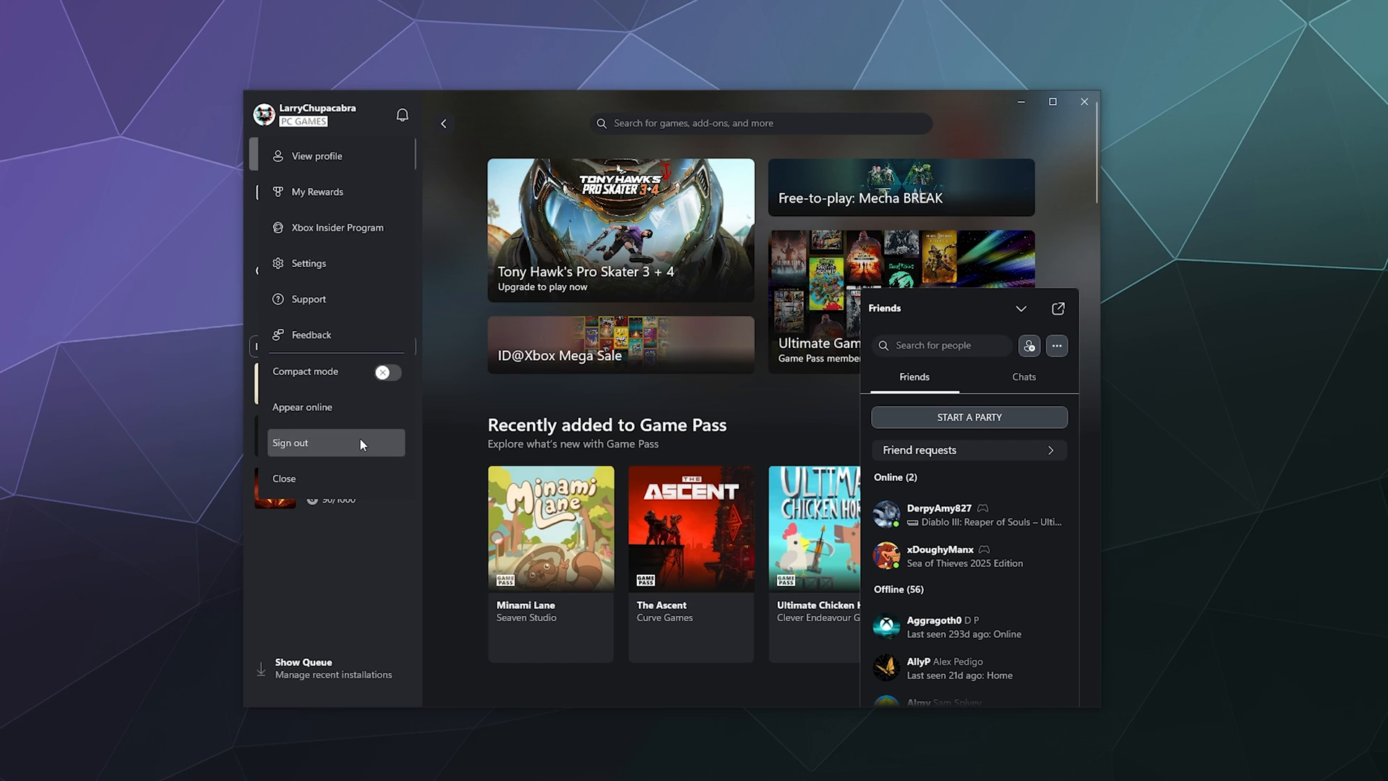
mouse_move(353, 407)
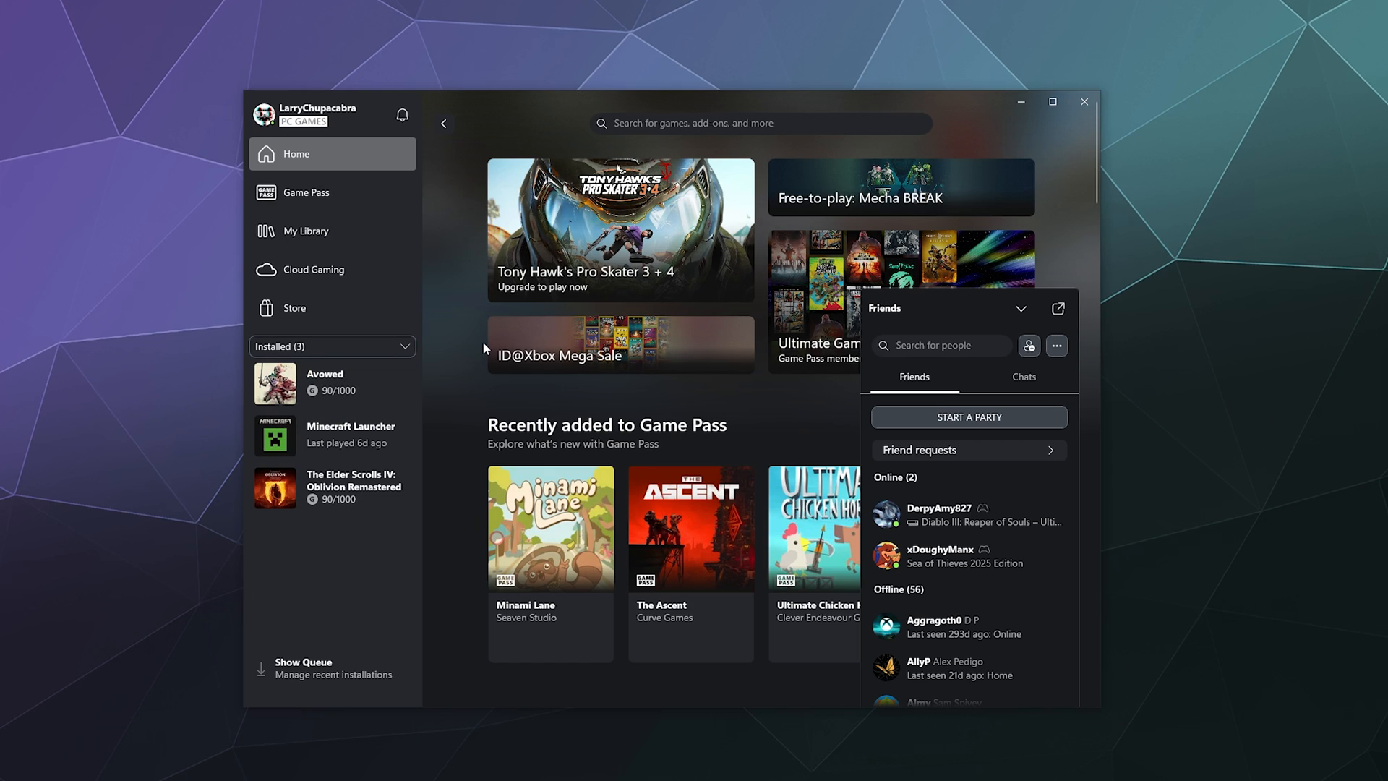
mouse_move(467, 364)
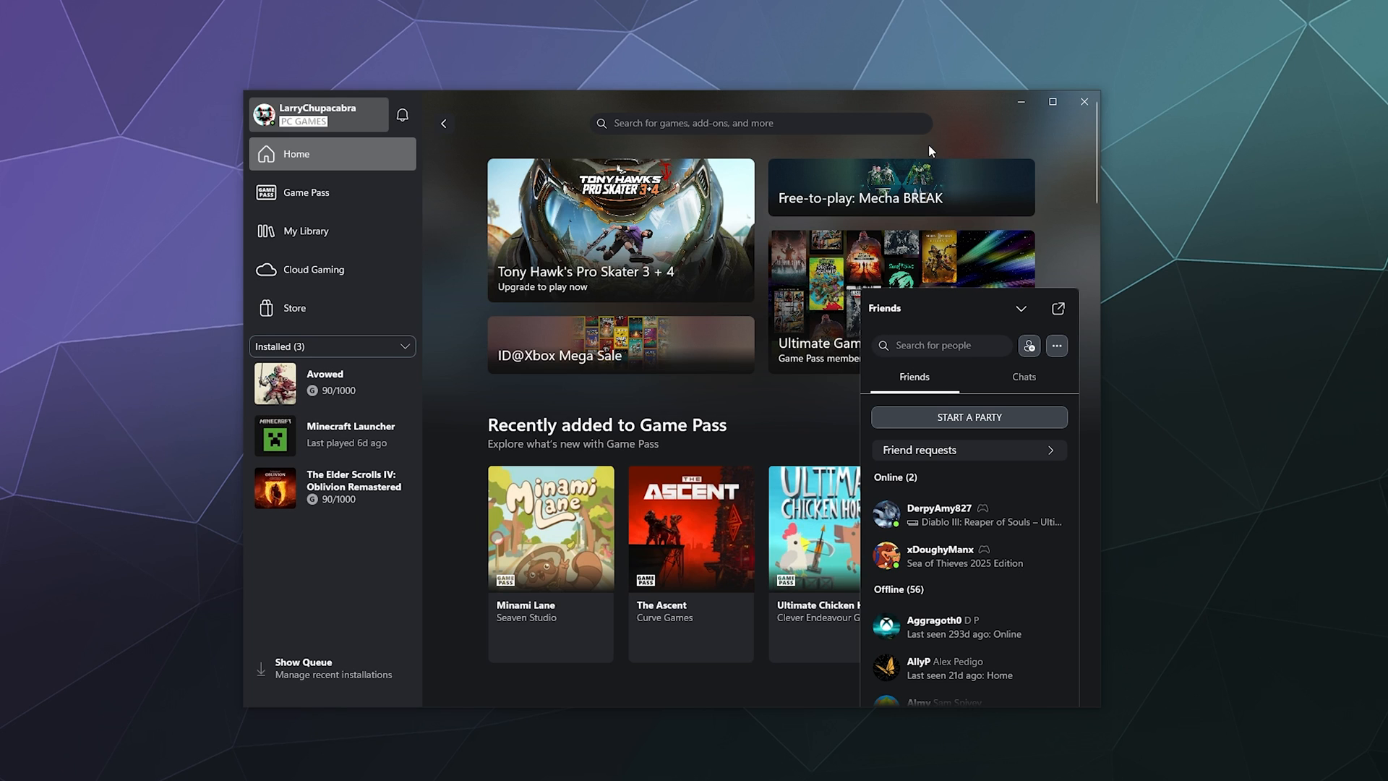
Show the Friends panel's More options menu with find friends, party and messaging.
left_click(1056, 345)
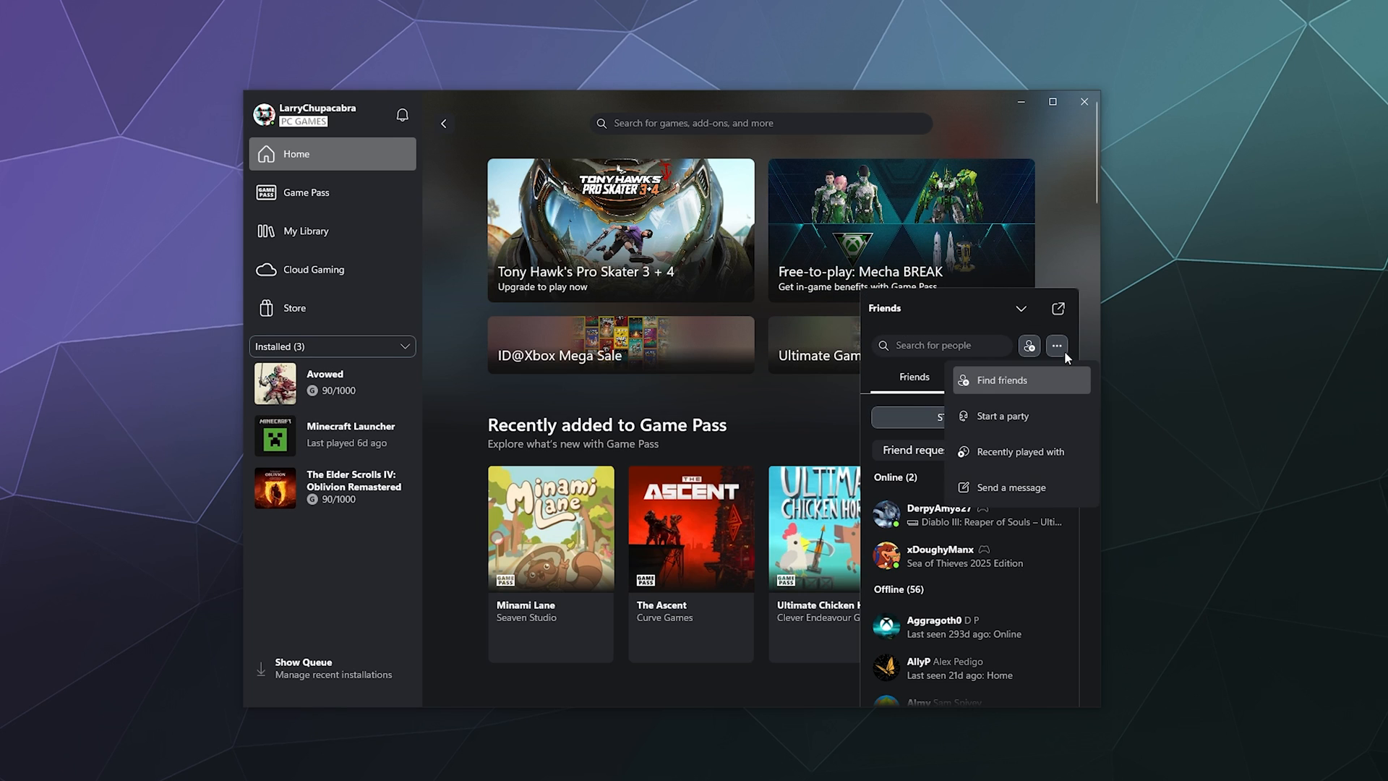